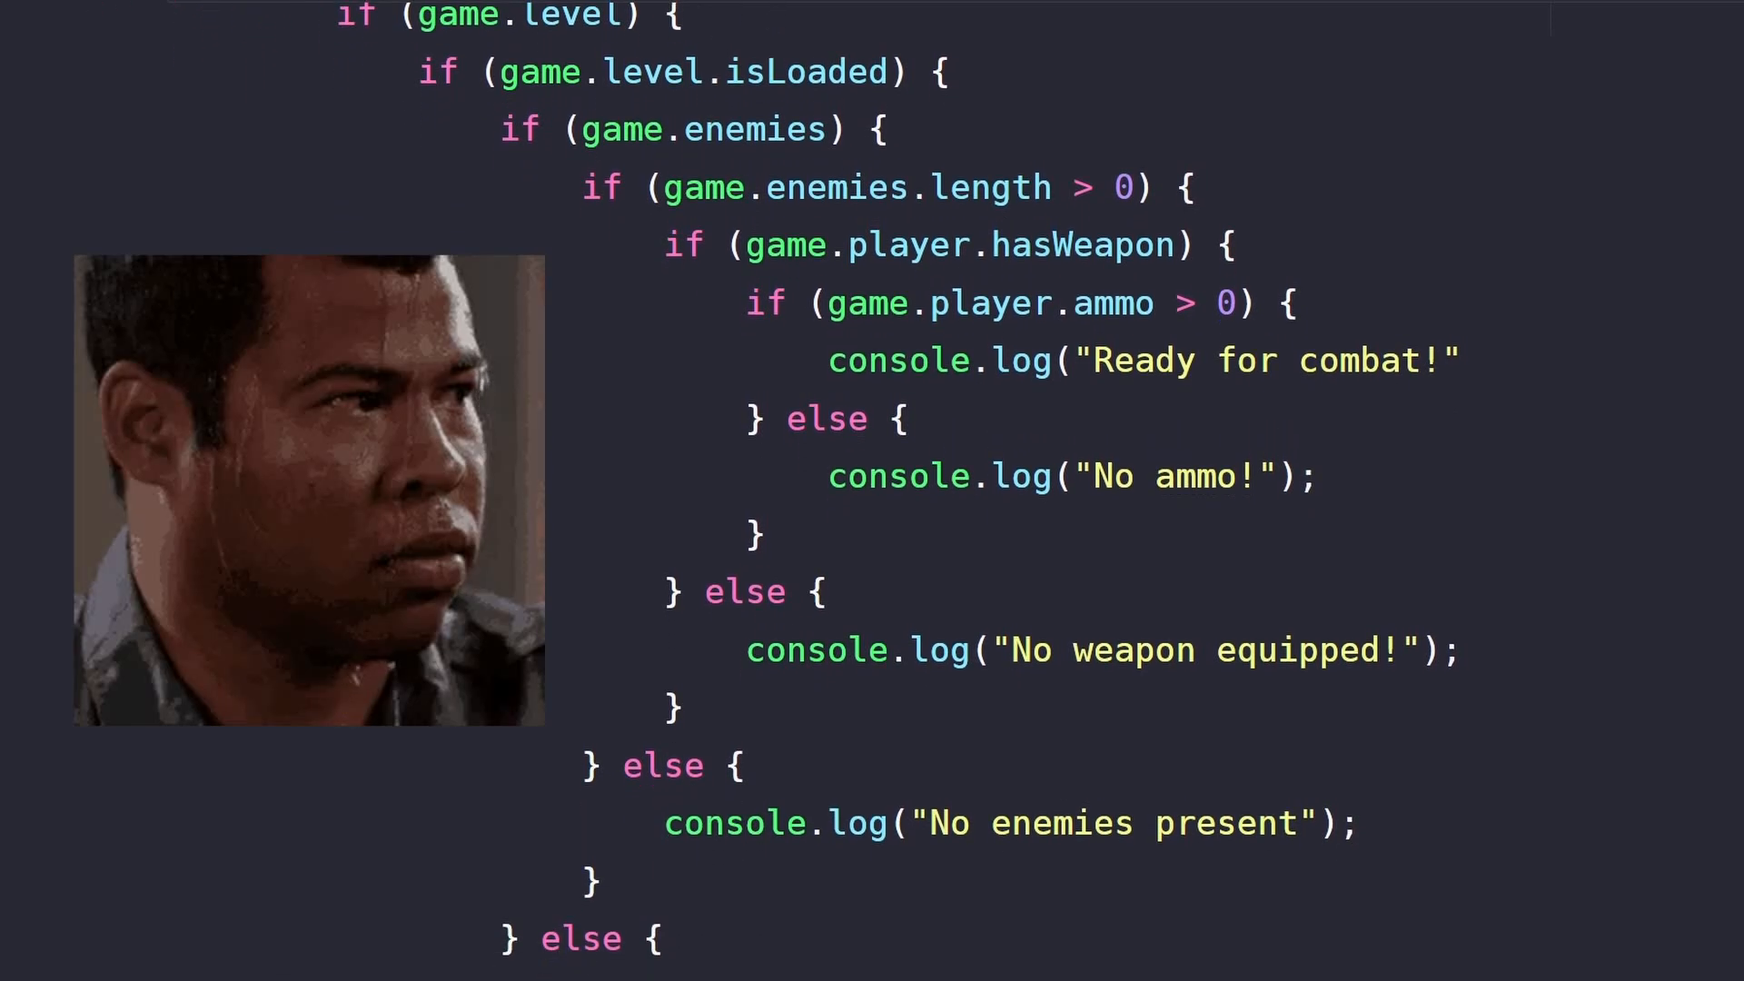
- Scroll through the nested if example down to the processPayment guard-clause rewrite and the num1 snippet
{"action": "scroll", "scroll_direction": "down", "scroll_amount": 3}
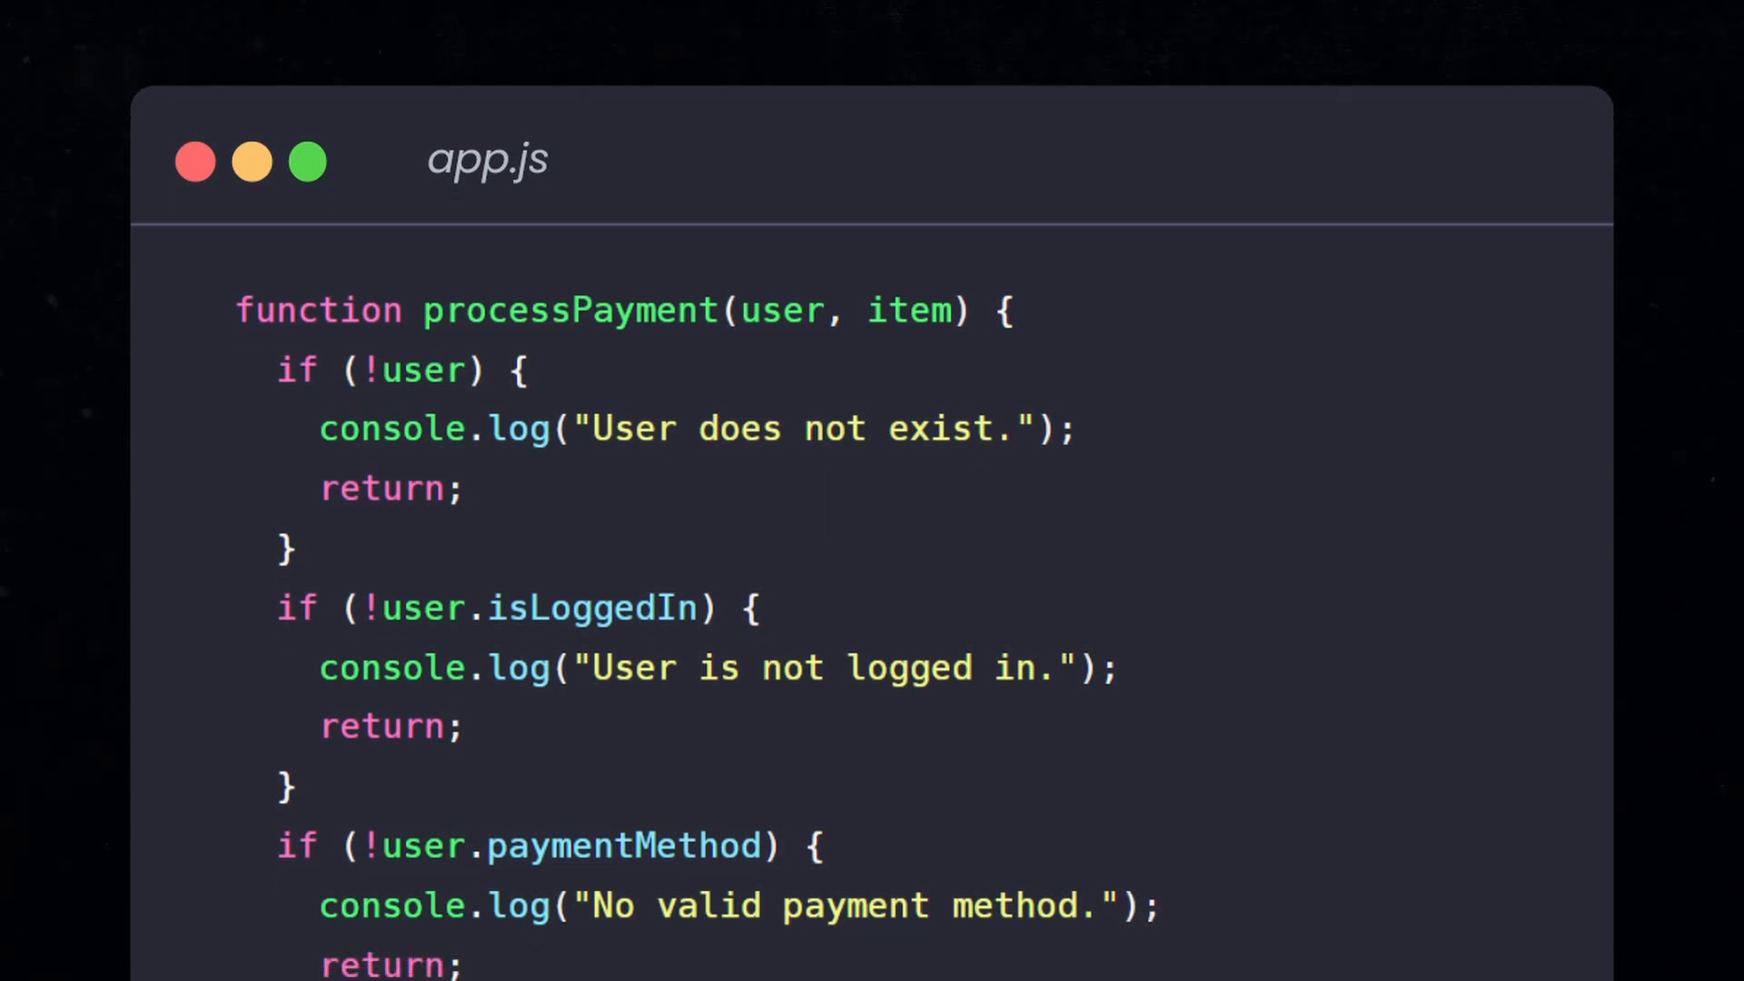
{"action": "scroll", "scroll_direction": "down", "scroll_amount": 3}
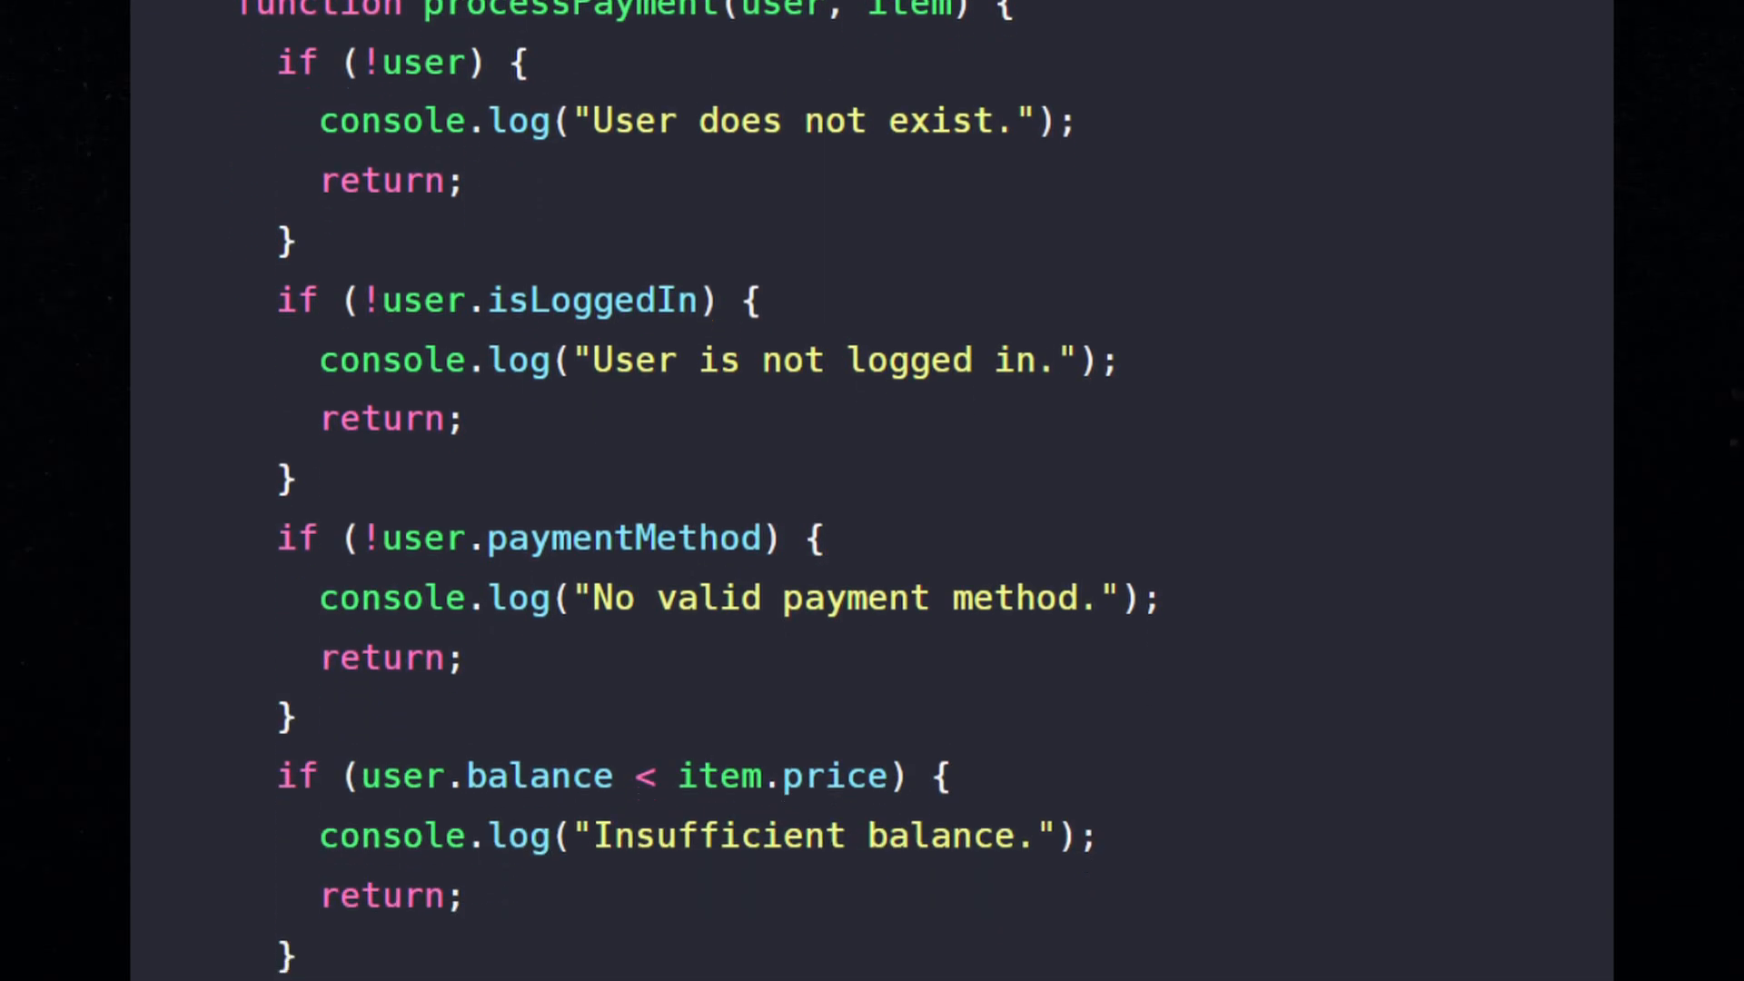
{"action": "scroll", "scroll_direction": "down", "scroll_amount": 3}
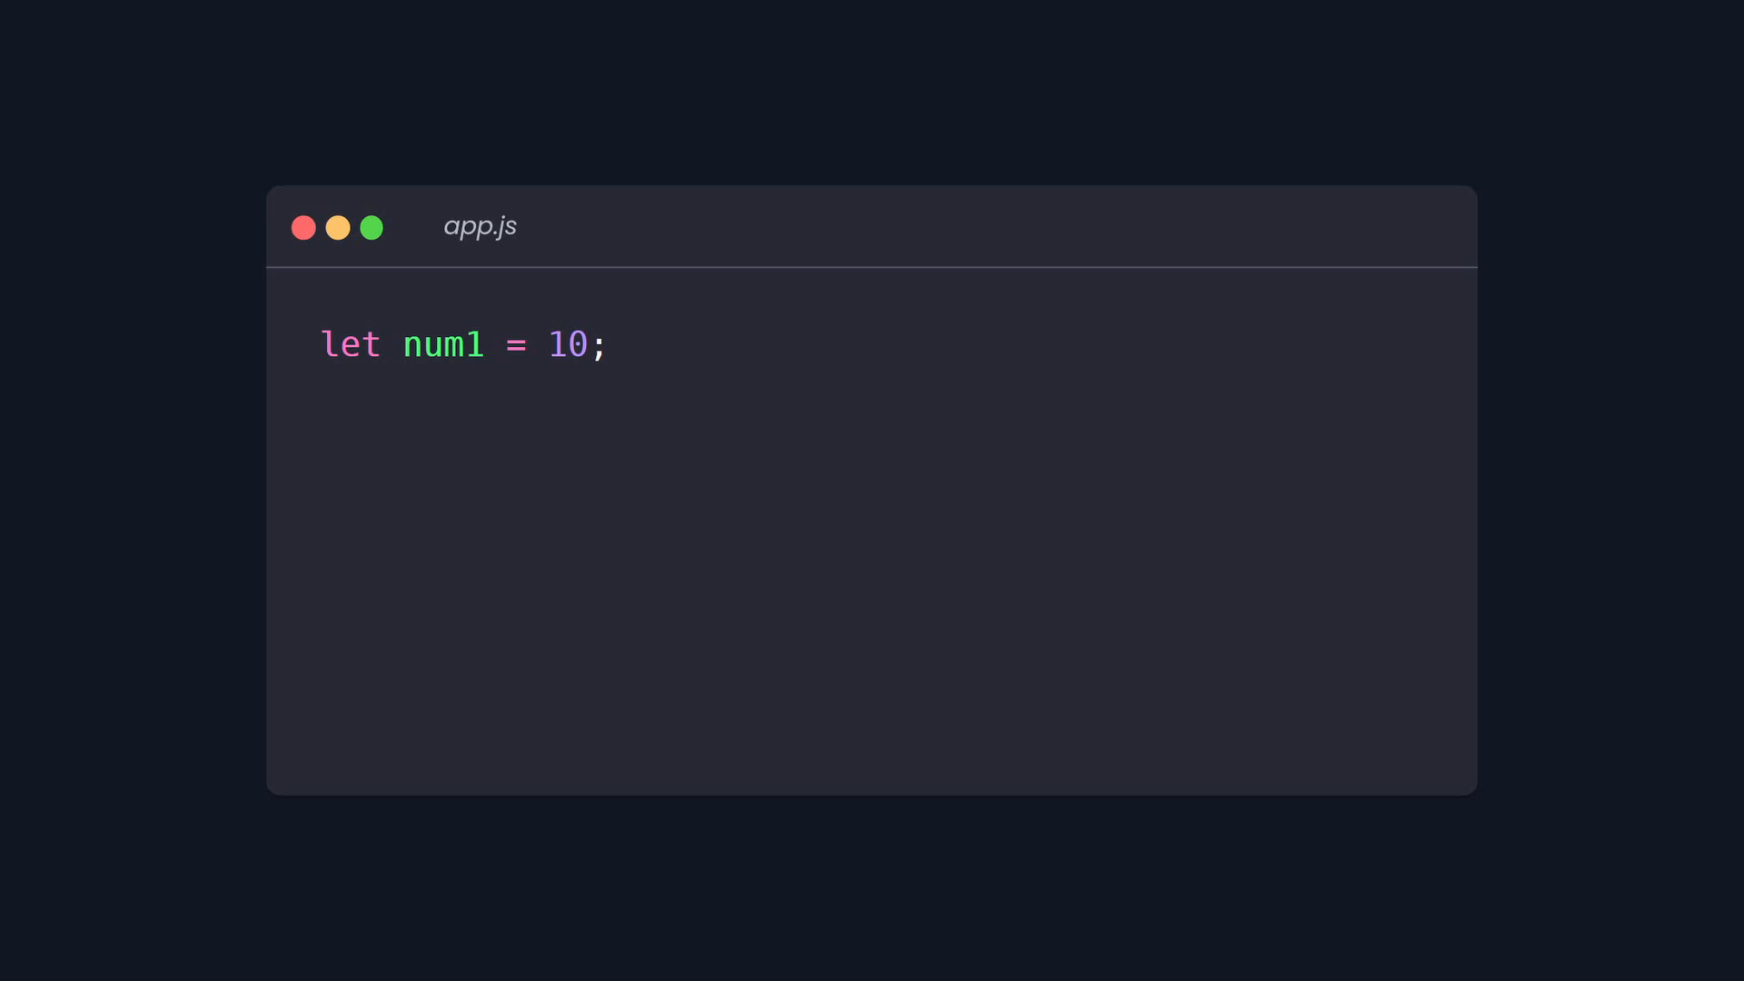
- Declare let num2 = num1 with a copy comment, then reassign num2 = 20
{"action": "type", "text": "let num2 = num1; // Copying the value of num1 to num2"}
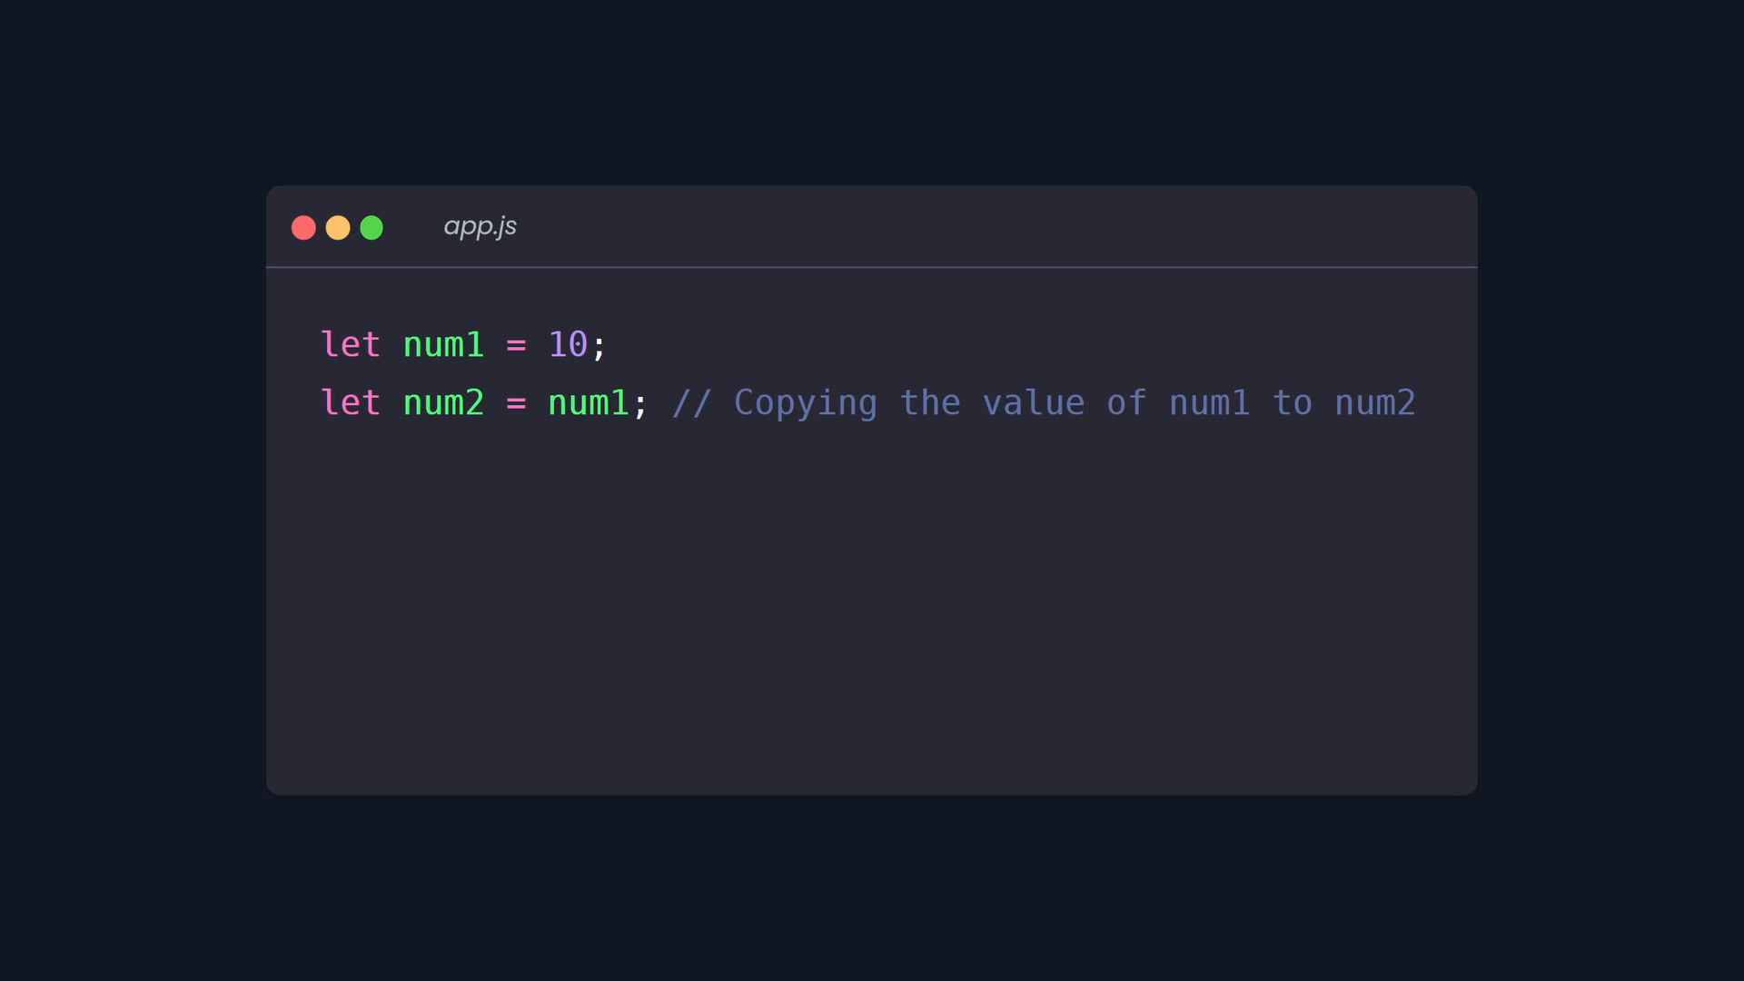
{"action": "type", "text": "num2 = 20;"}
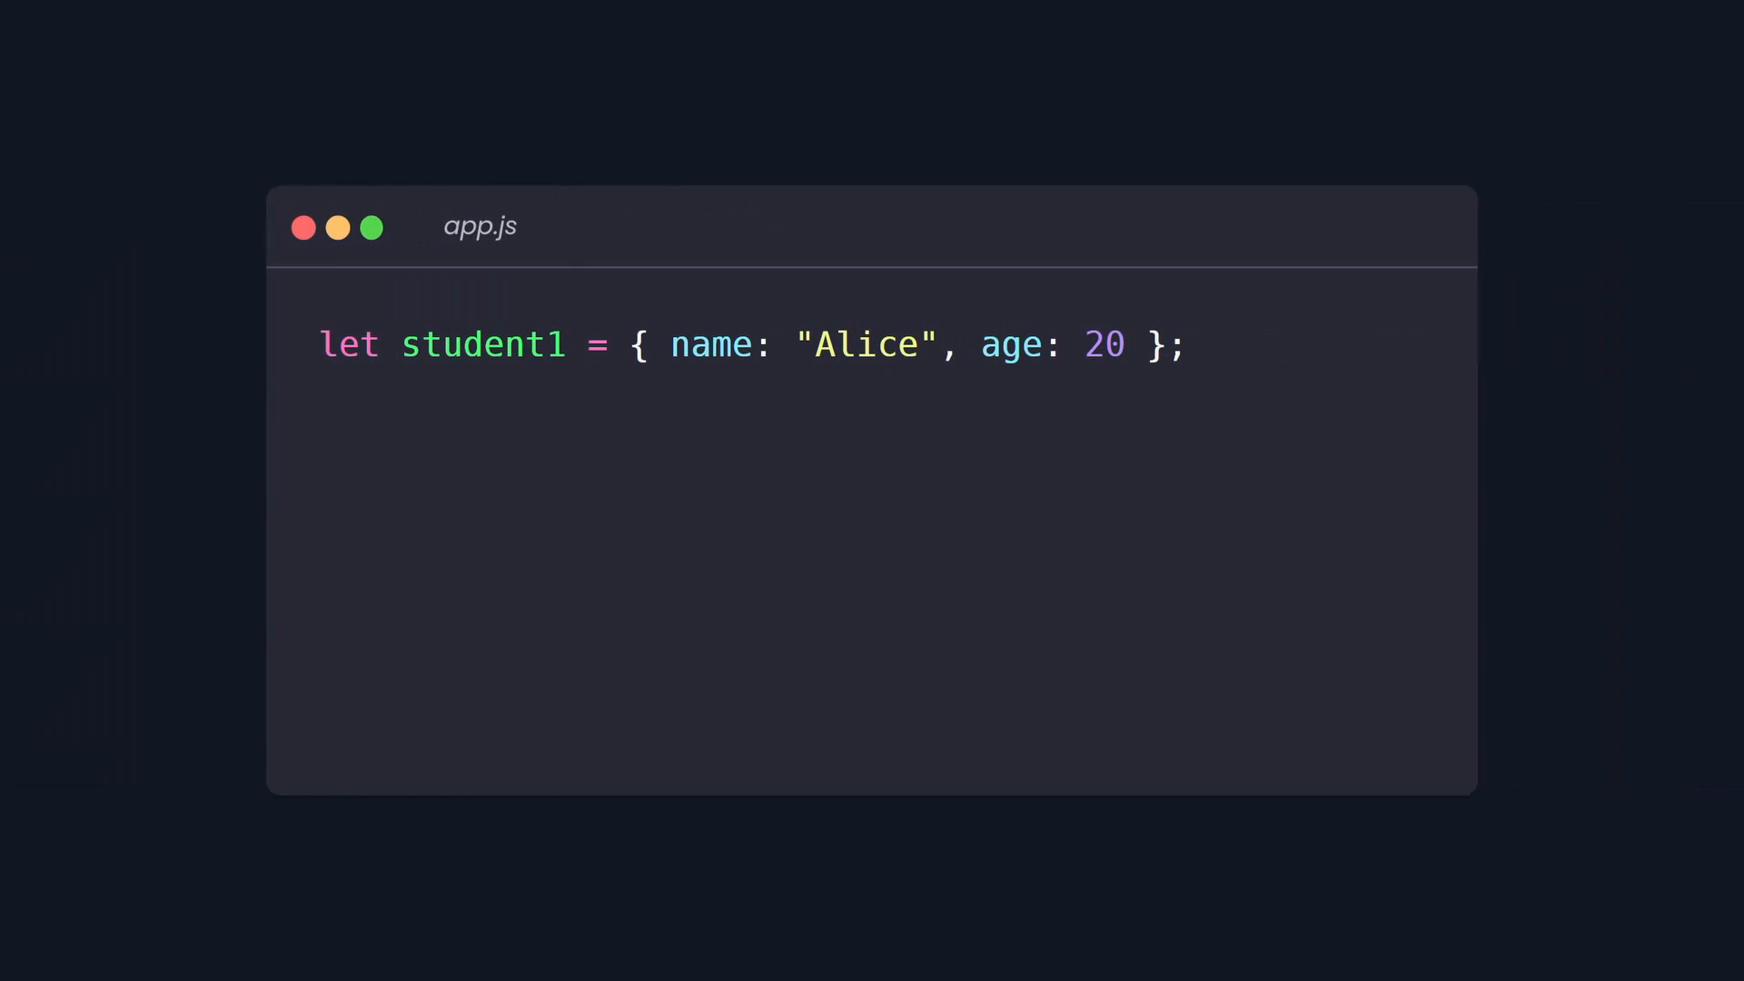
- Assign student2 = student1, set student2.name to "Tom" and log student1.name showing Tom
{"action": "type", "text": "let student2 = student1;"}
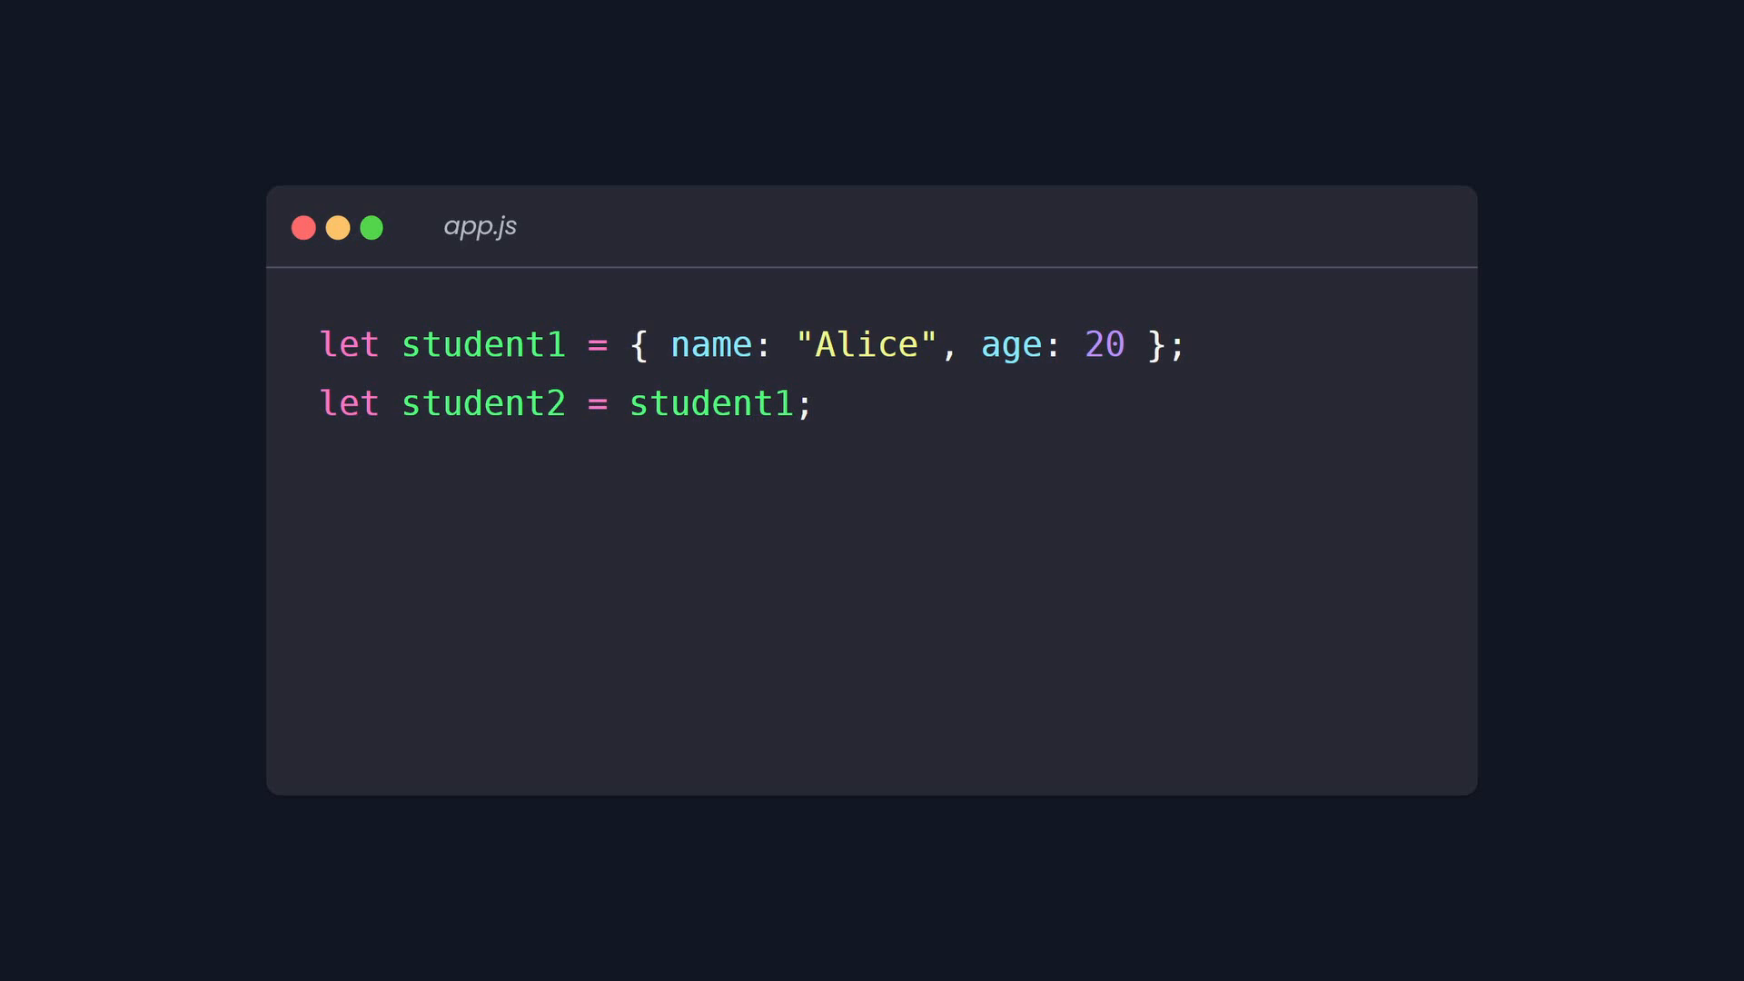
{"action": "type", "text": "student2.name = \"Tom\";"}
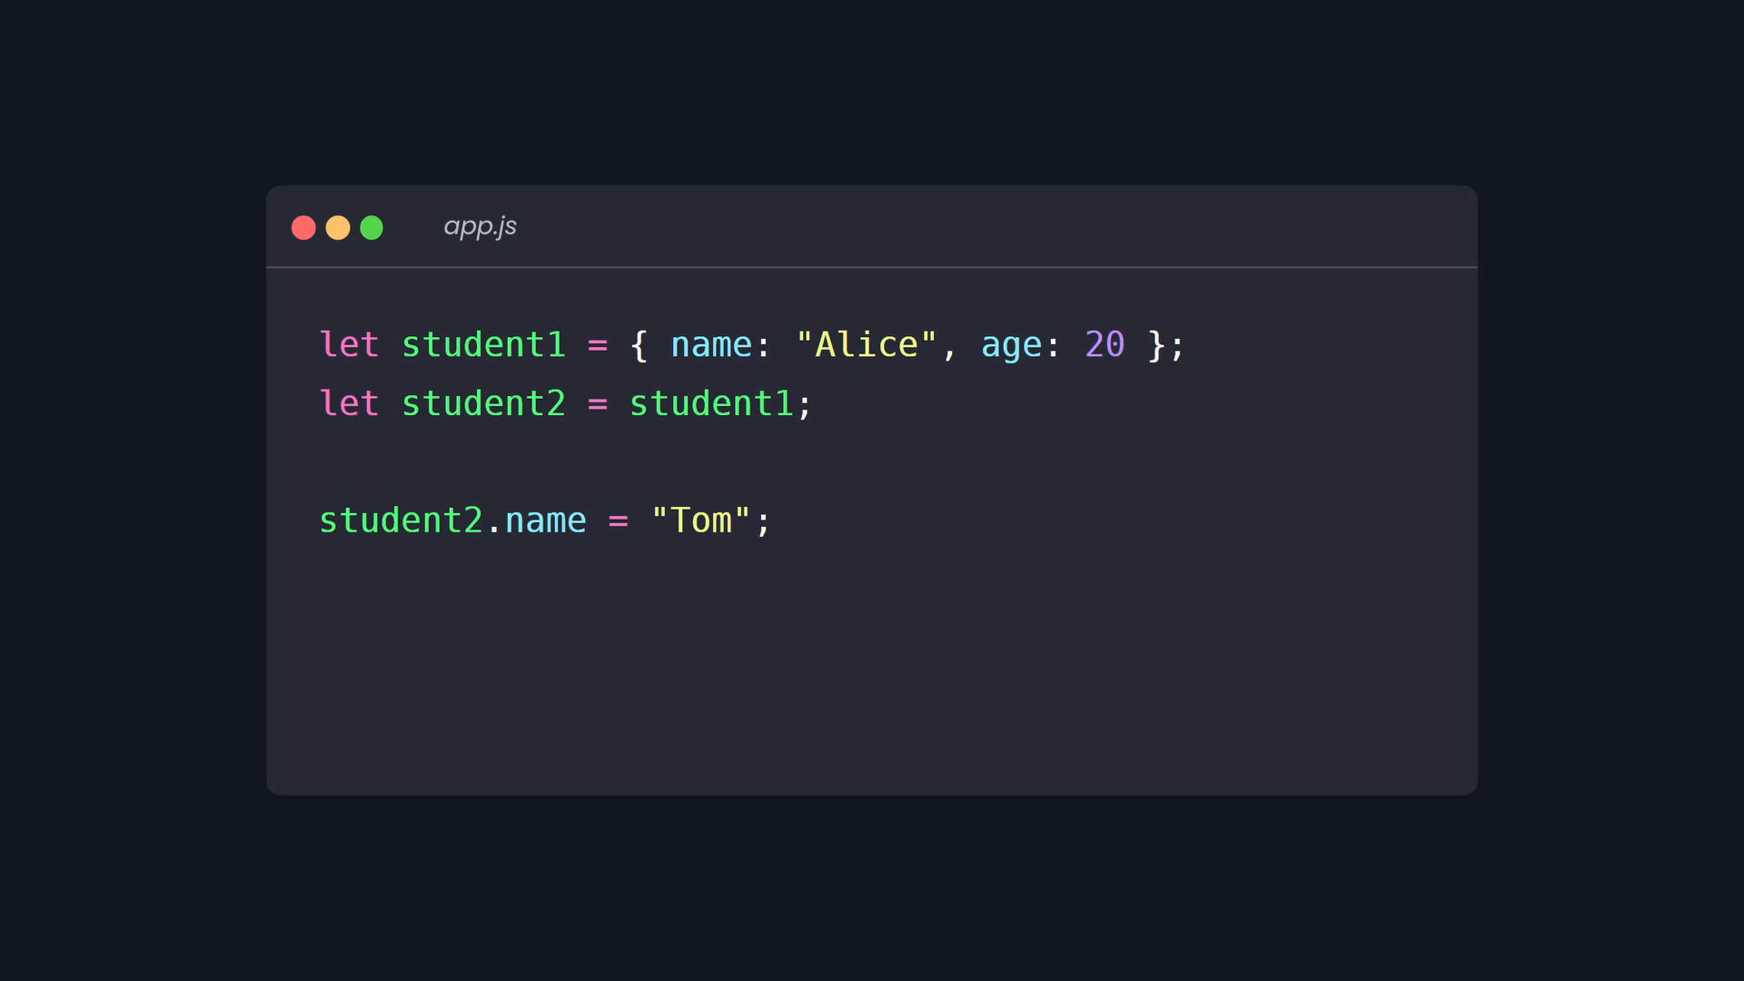
{"action": "type", "text": "console.log(student1.name); // Tom"}
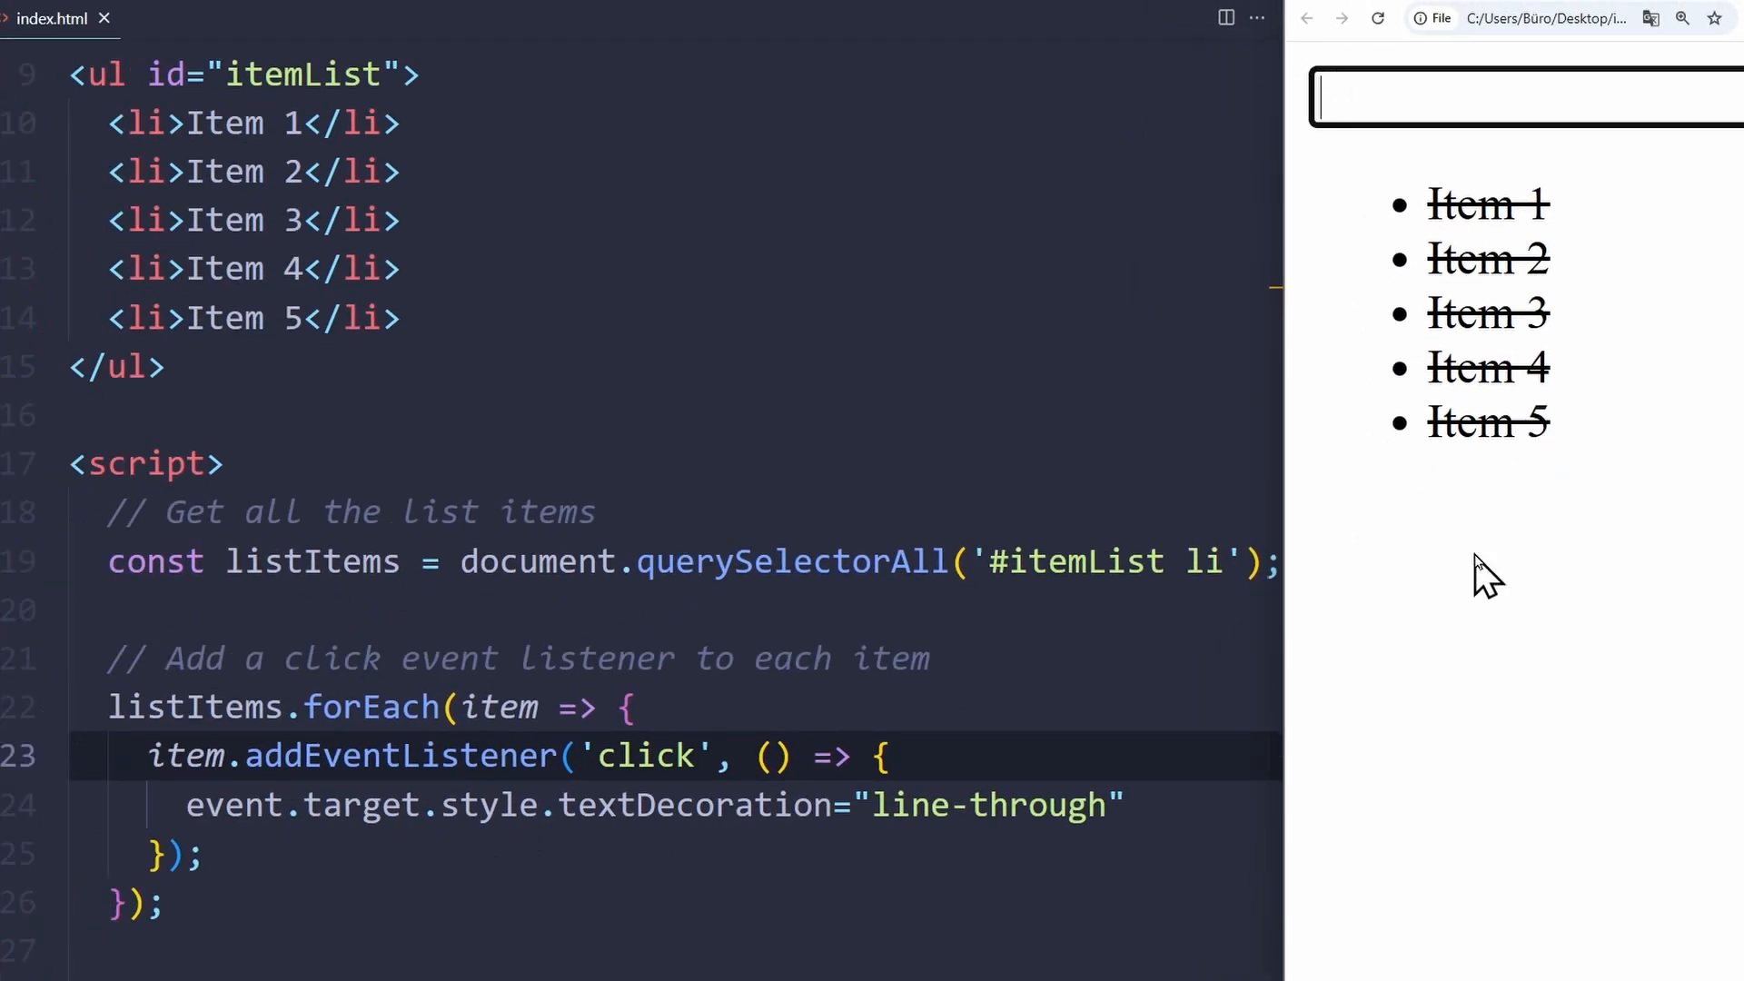
- Rewrite the script with one itemList click listener and a comment checking the clicked element is a list item
{"action": "type", "text": "huhu"}
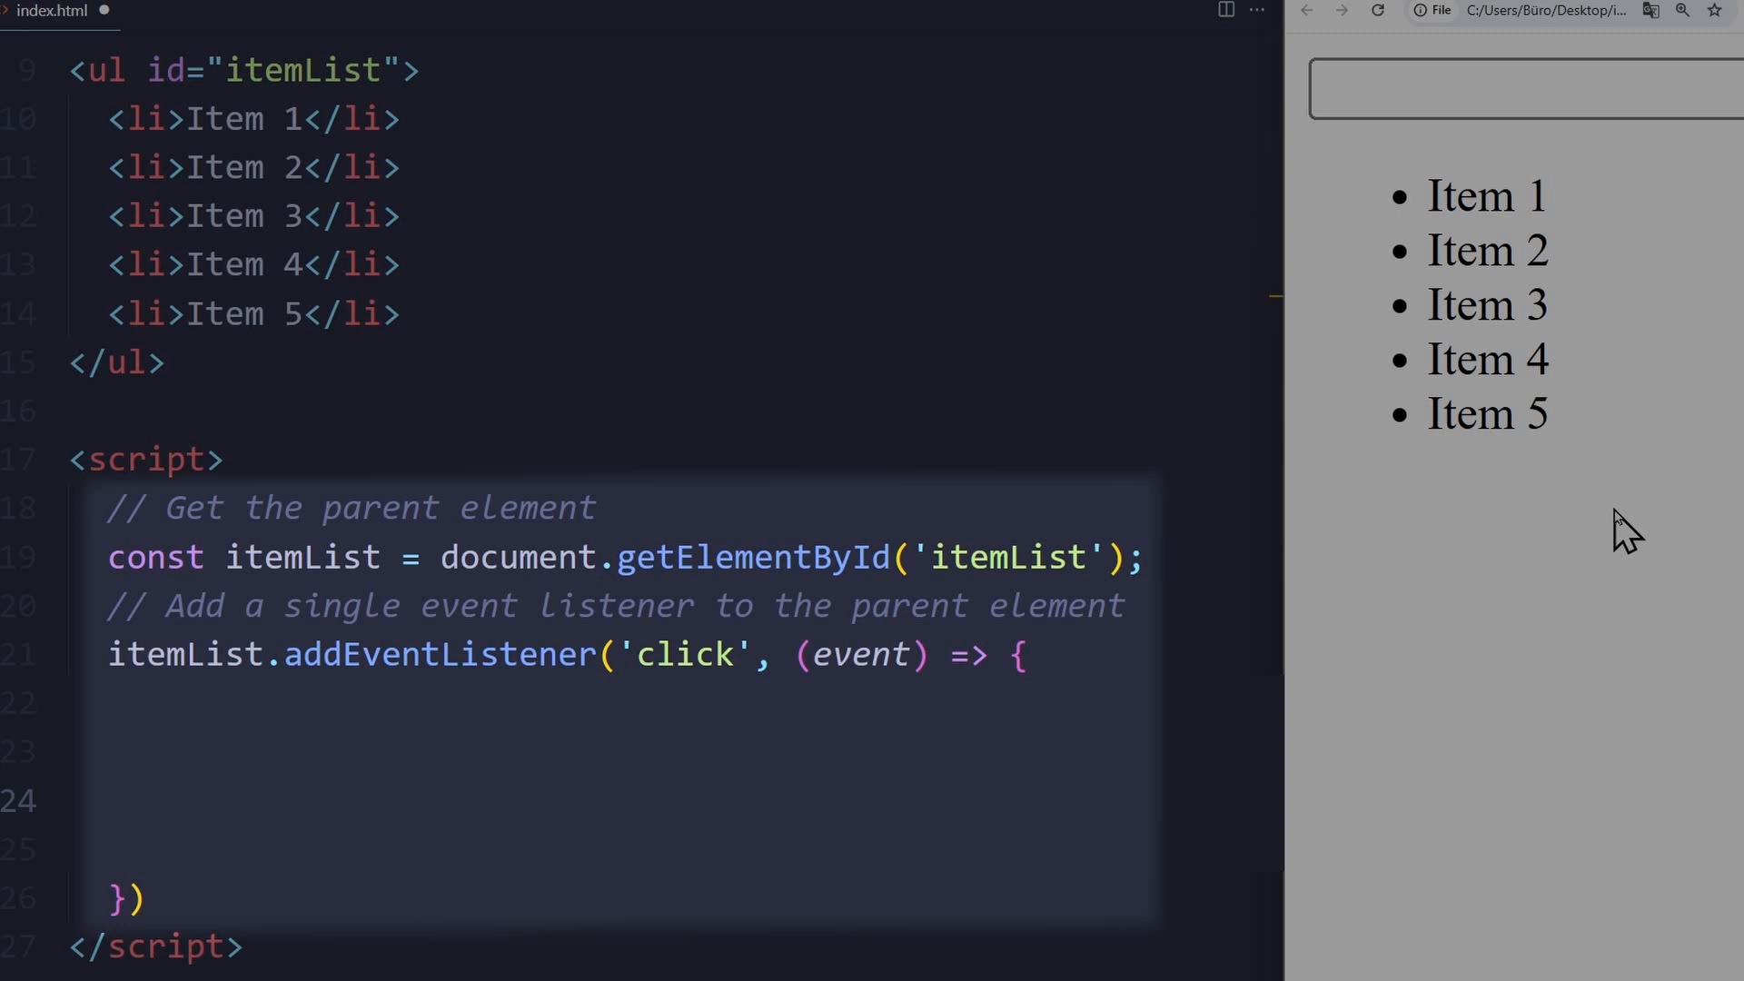
{"action": "type", "text": "// Check if the clicked element is a list item"}
{"action": "type", "text": "event.target.style.textDecoration=\"line-through"}
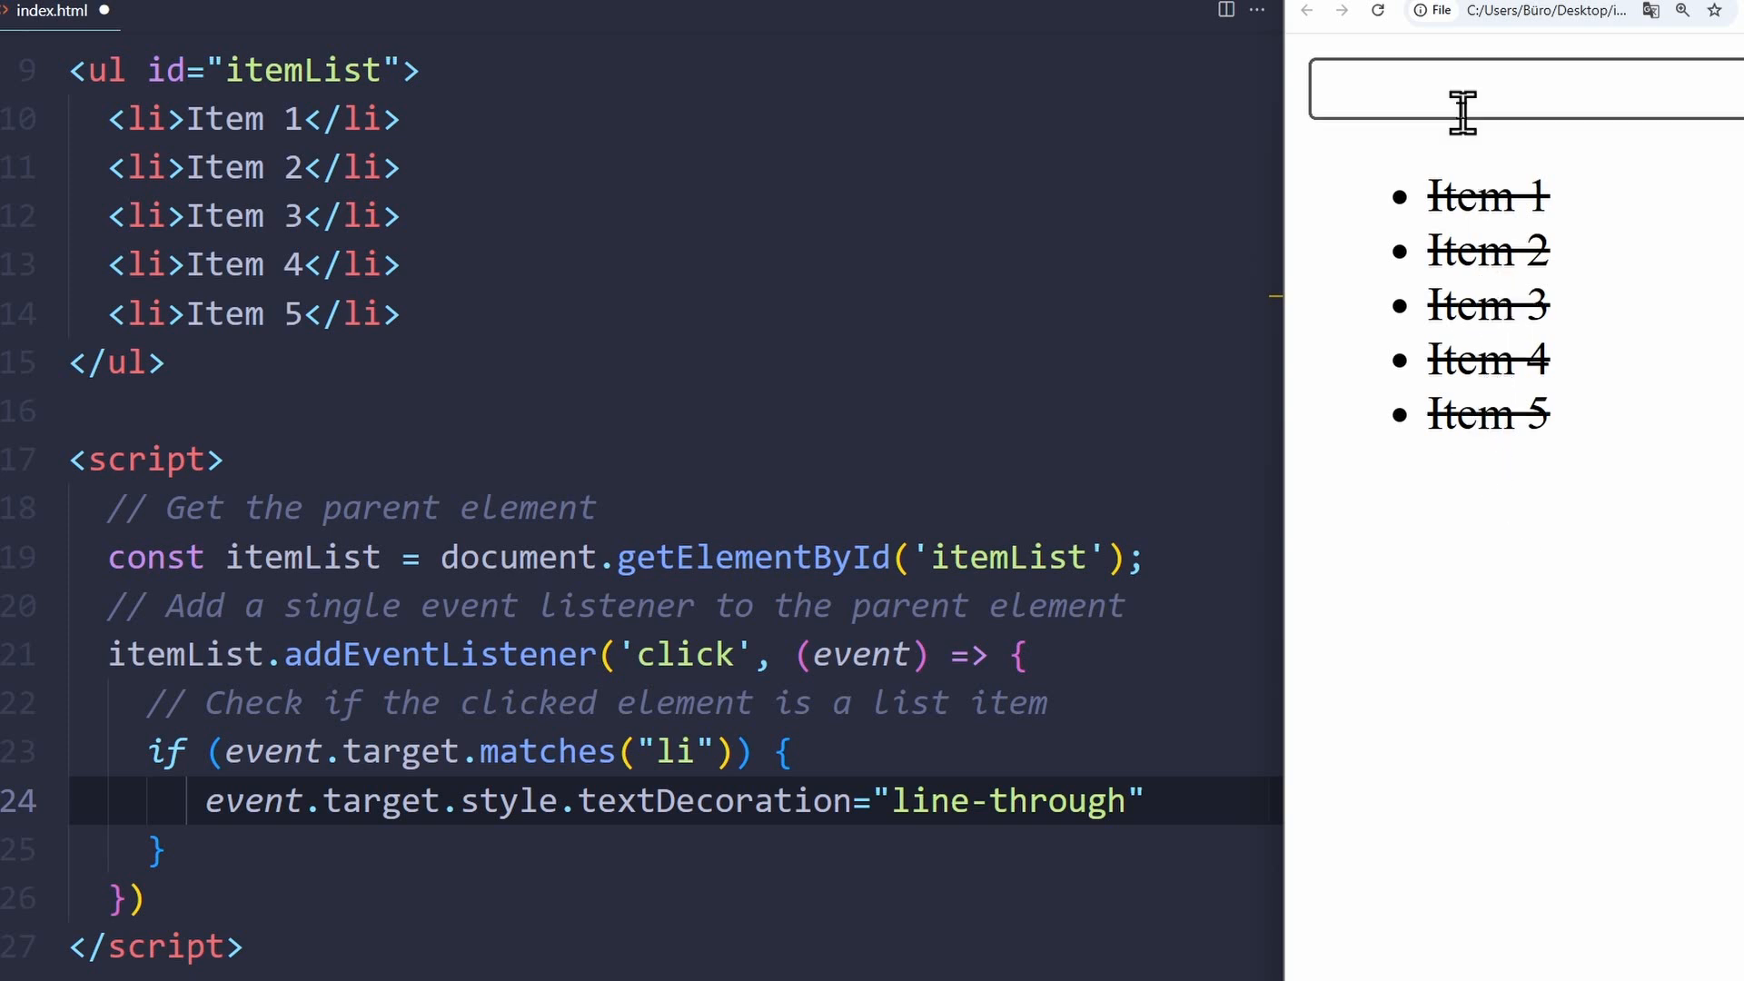
{"action": "type", "text": "huhuh"}
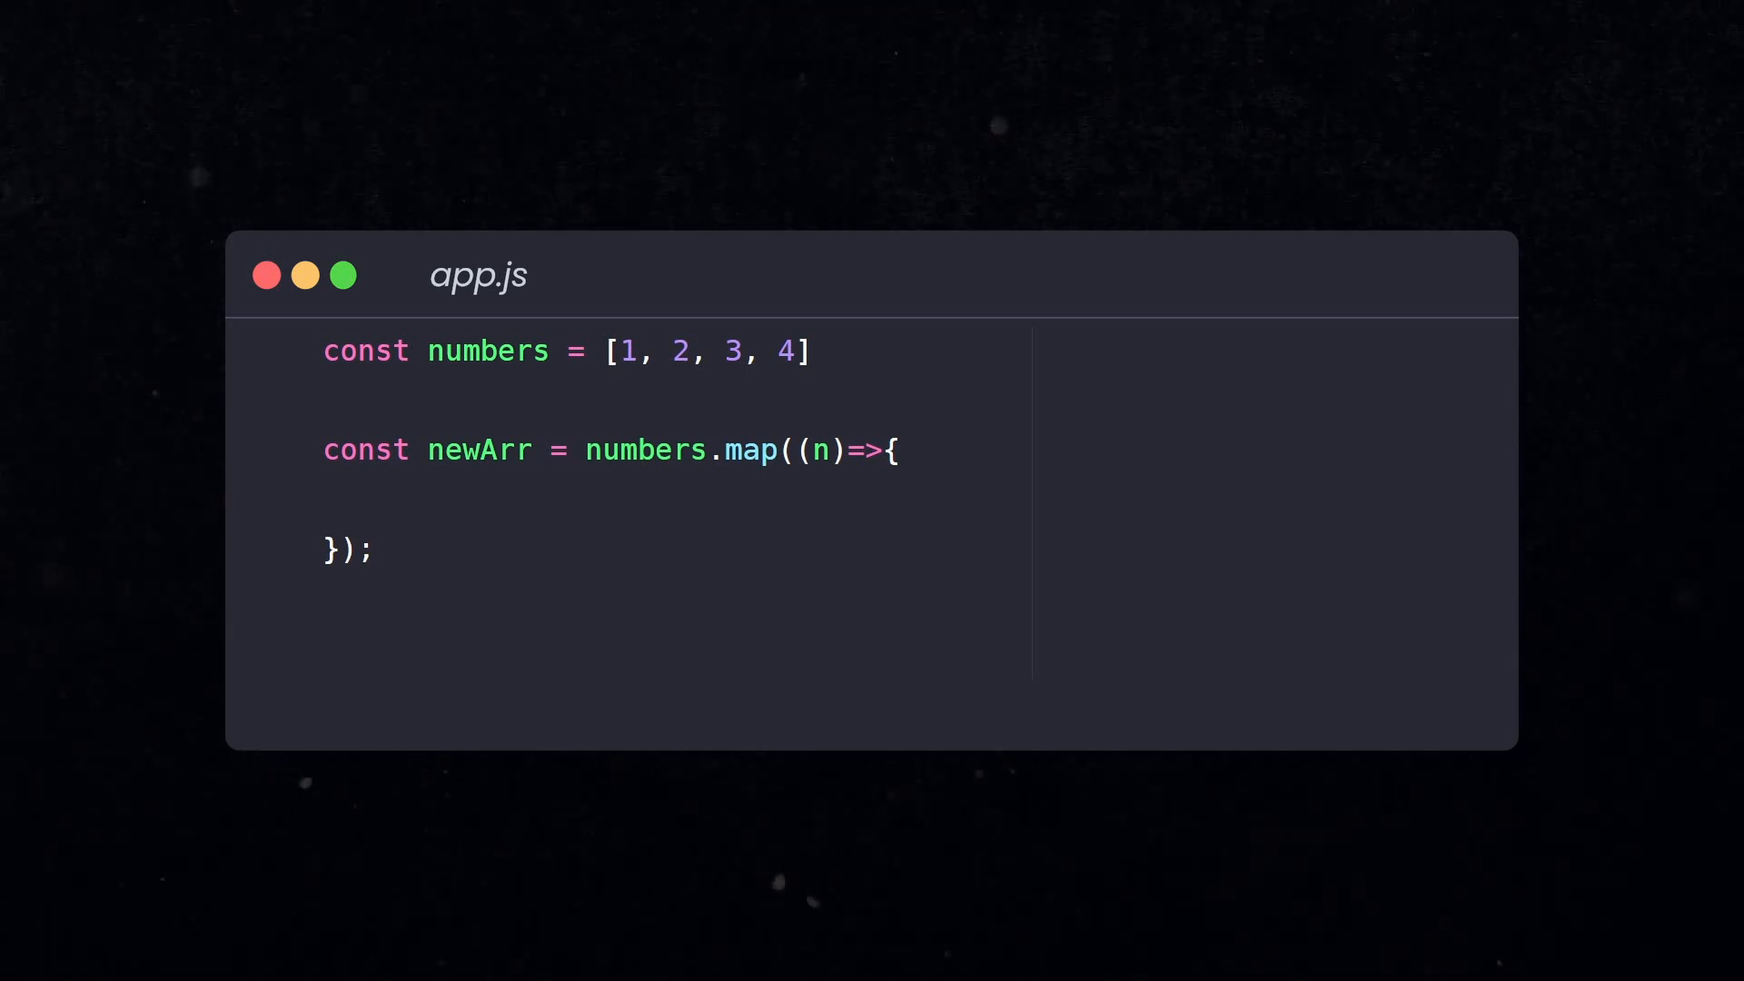
- Return n * n inside the map callback and log newArr below it
{"action": "type", "text": "return n * n;"}
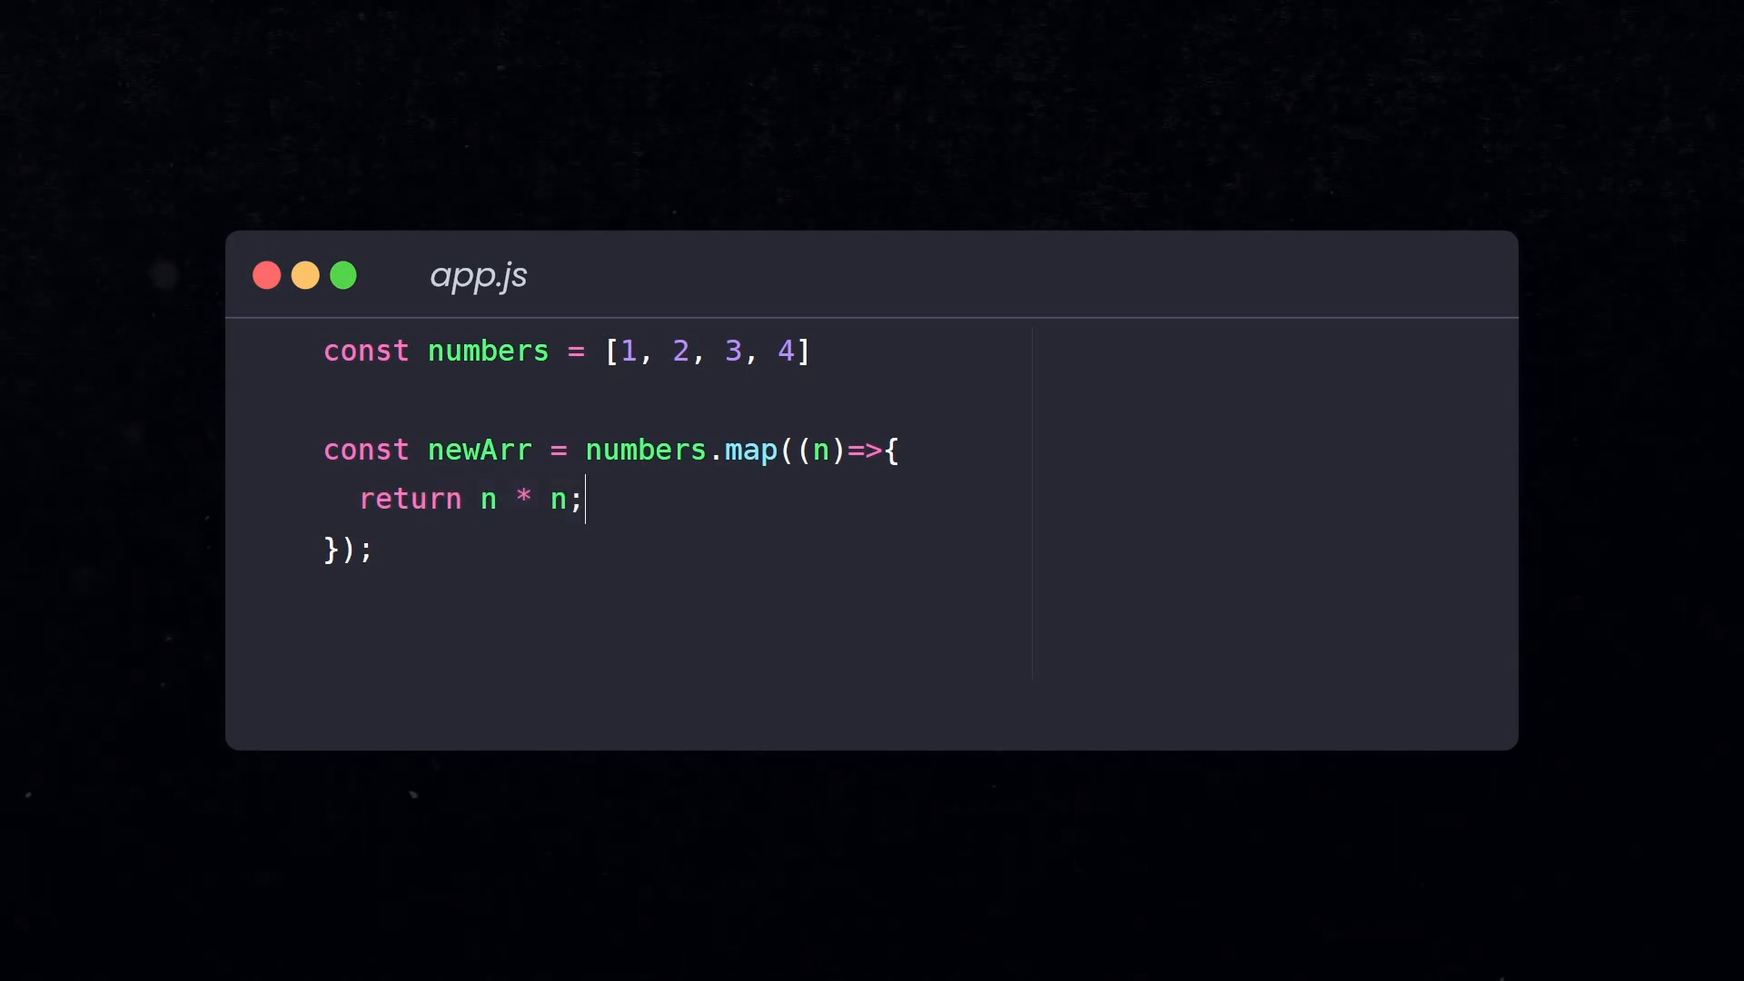
{"action": "type", "text": "console.log(newArr)"}
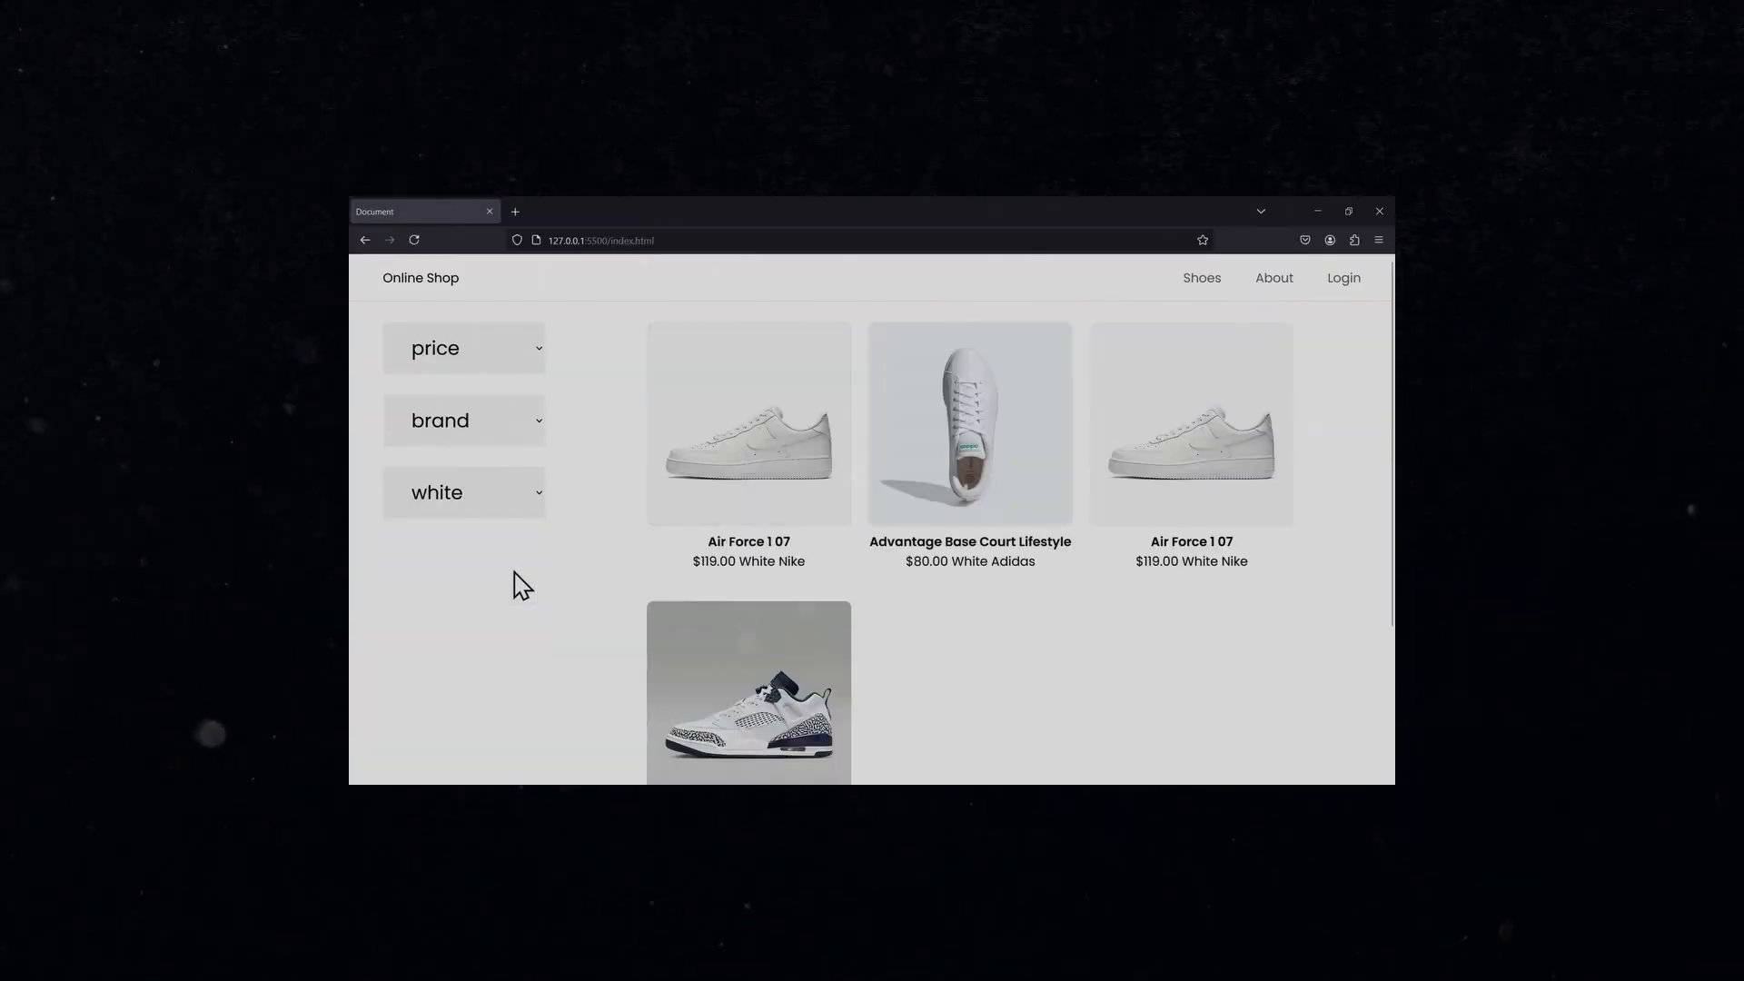
- Expand the brand dropdown to reveal the Nike and Adidas filter options
{"action": "left_click", "coordinate": [463, 419]}
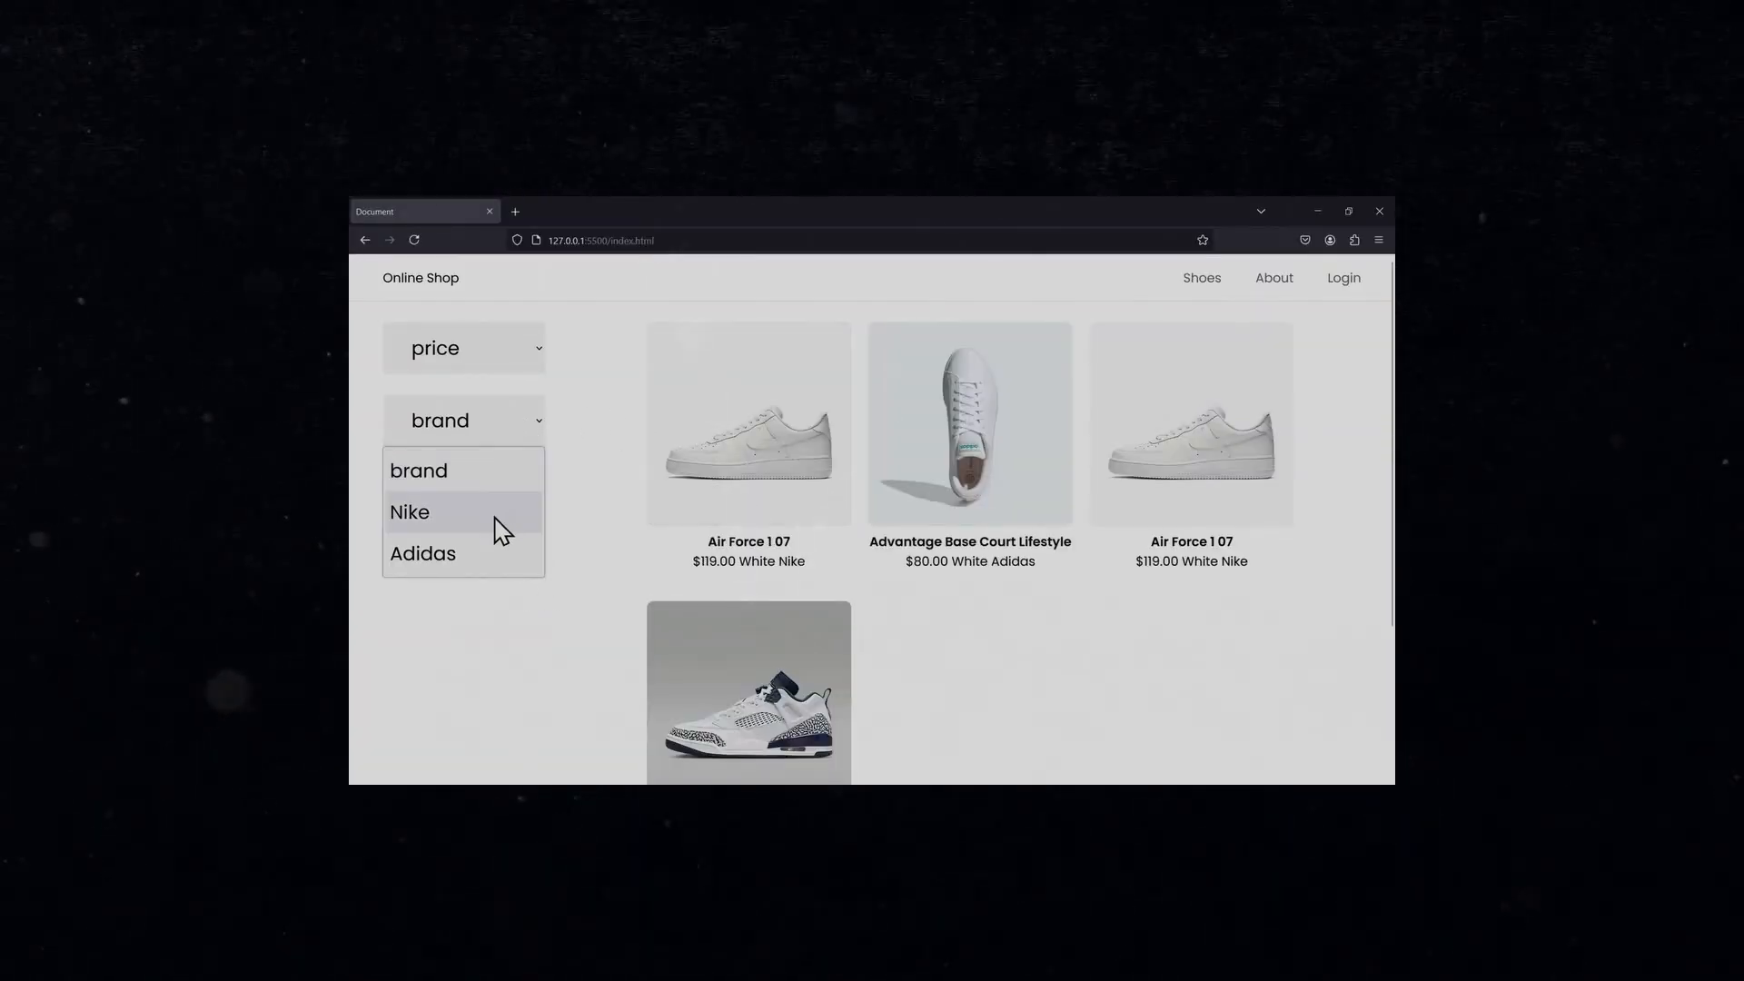